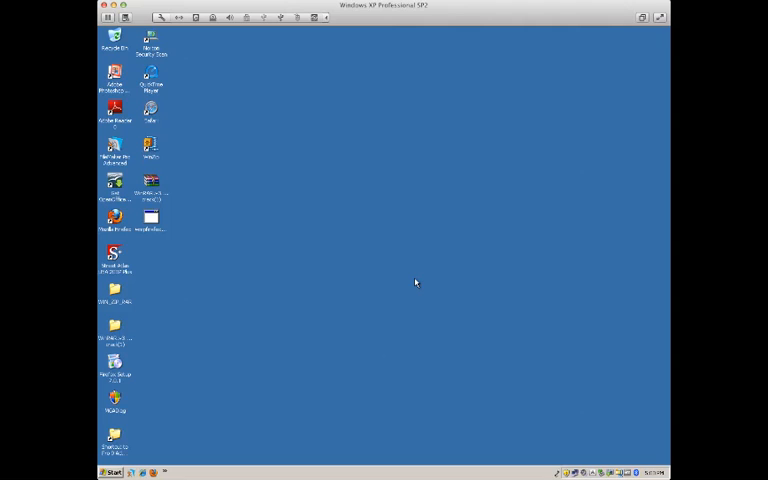
mouse_move(323, 348)
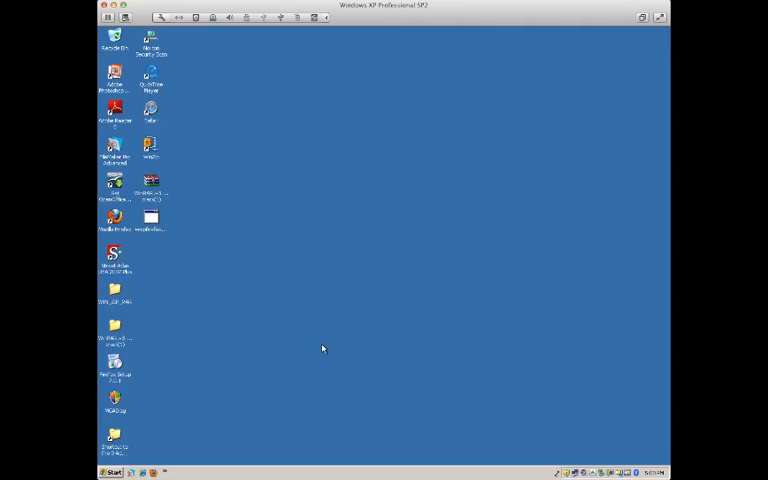
mouse_move(242, 372)
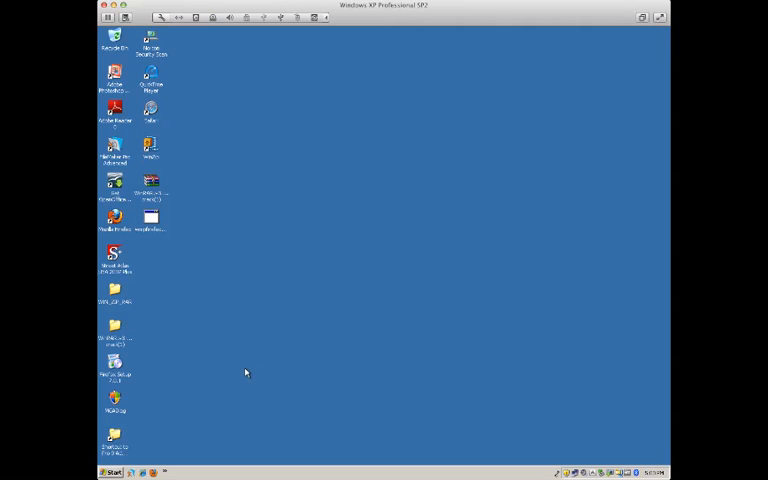
mouse_move(240, 371)
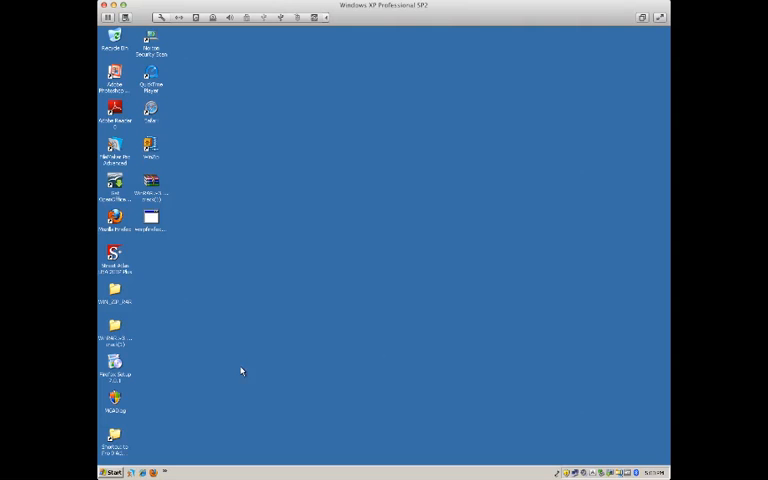
mouse_move(195, 360)
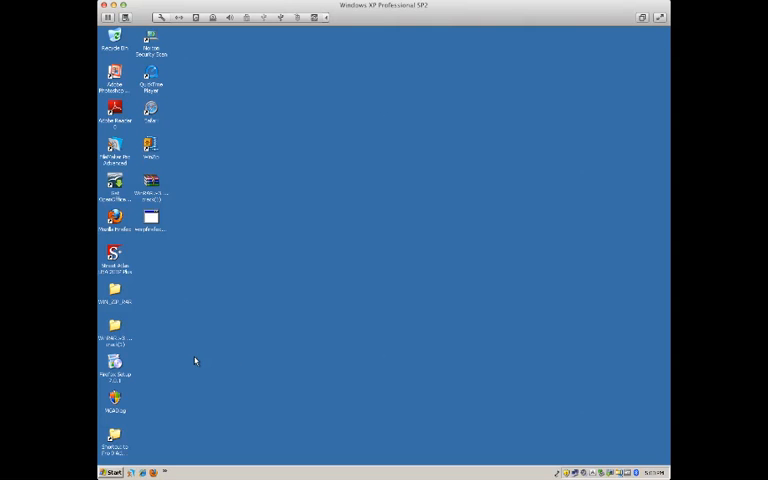
mouse_move(183, 372)
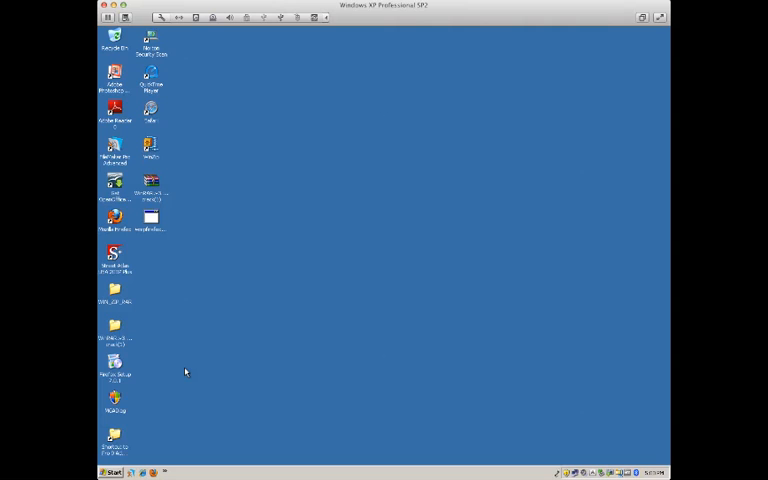
Step: Open the Control Panel from the Start menu
left_click(113, 469)
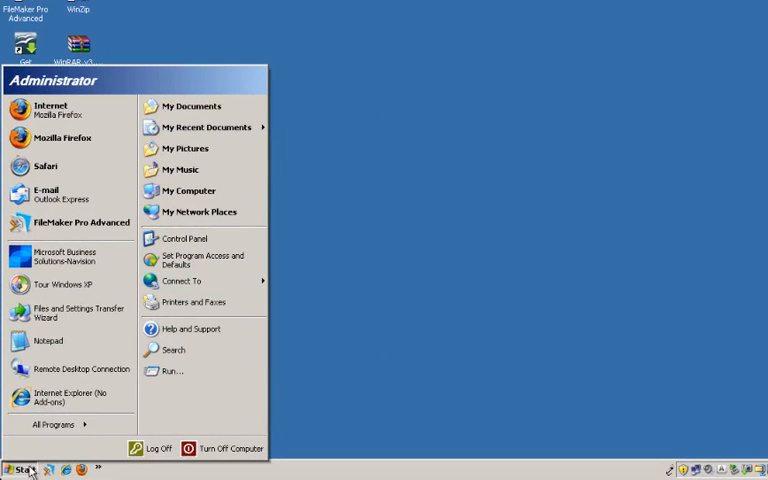
mouse_move(187, 238)
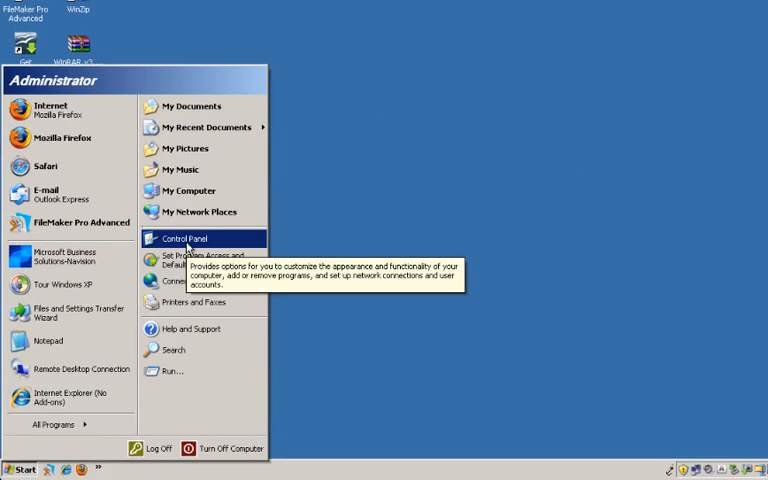
left_click(185, 238)
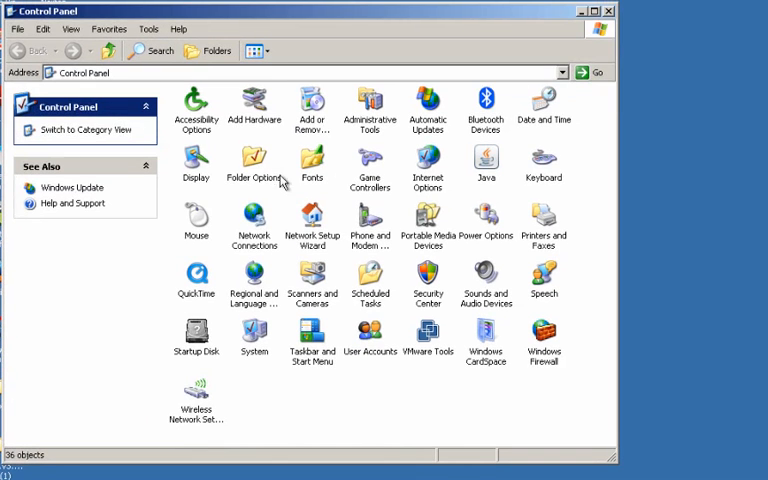
mouse_move(254, 160)
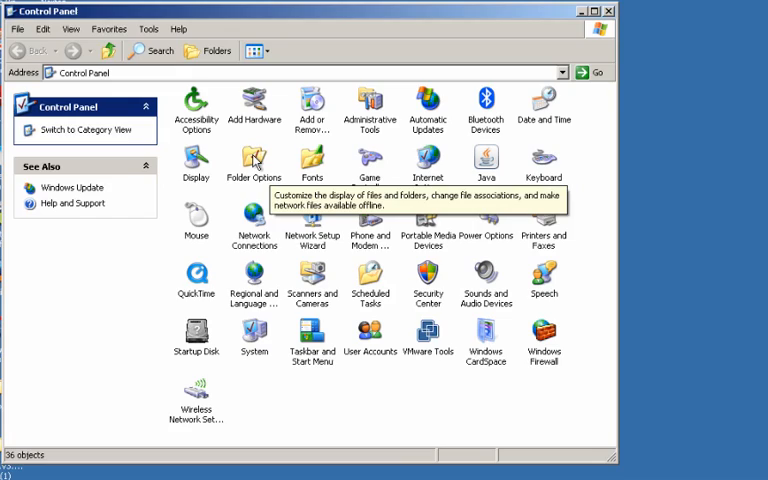
Step: Open Folder Options' View tab and scroll to the Hidden files and folders settings
double_click(253, 157)
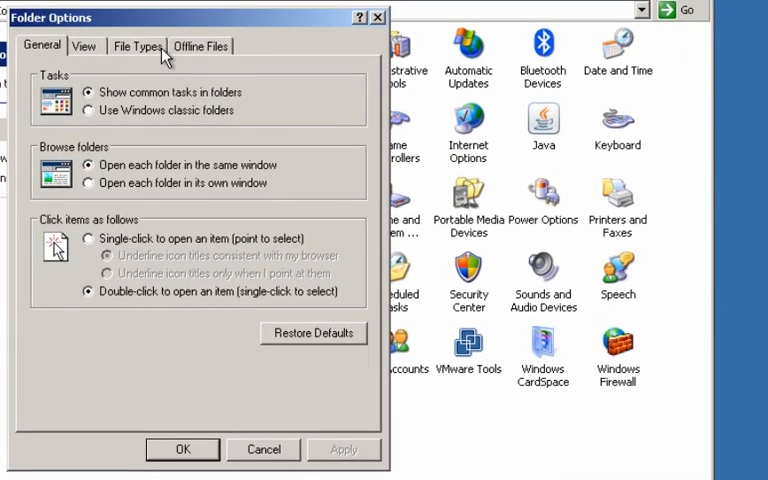
mouse_move(78, 46)
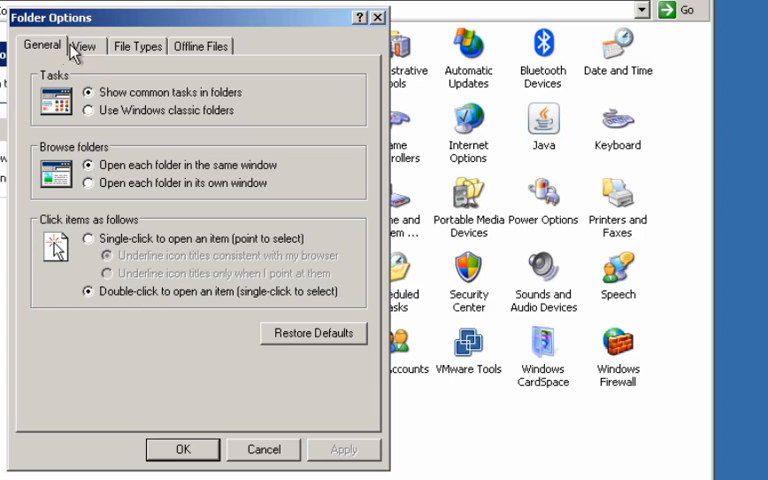
mouse_move(205, 47)
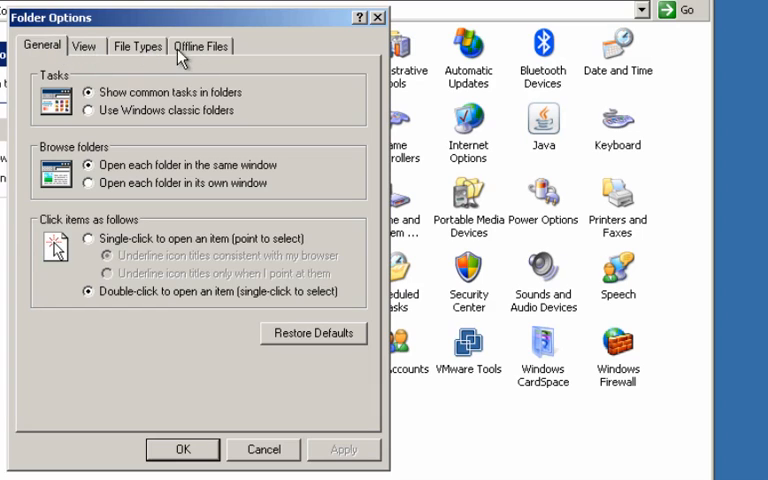
left_click(84, 46)
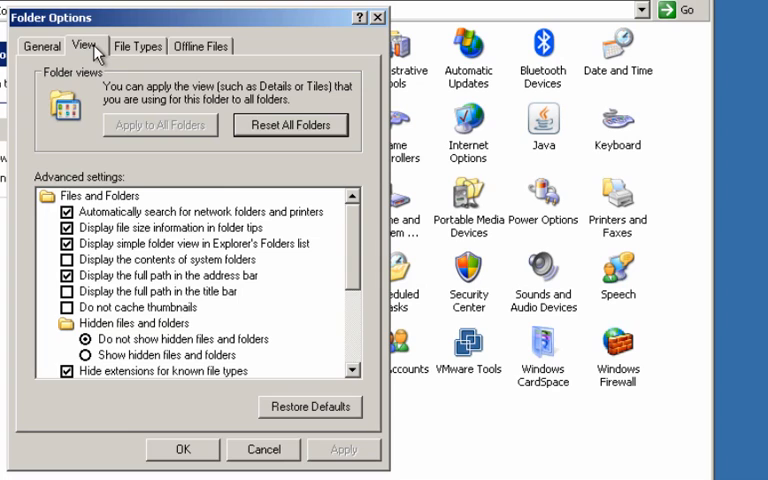
mouse_move(66, 54)
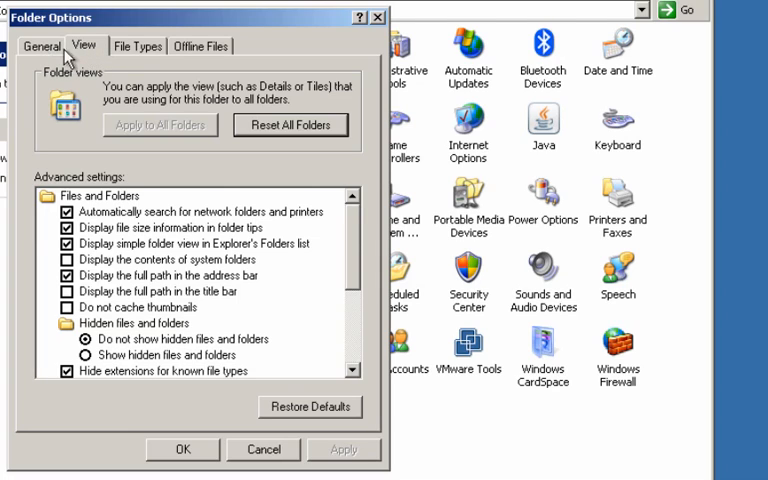
scroll("down", 3)
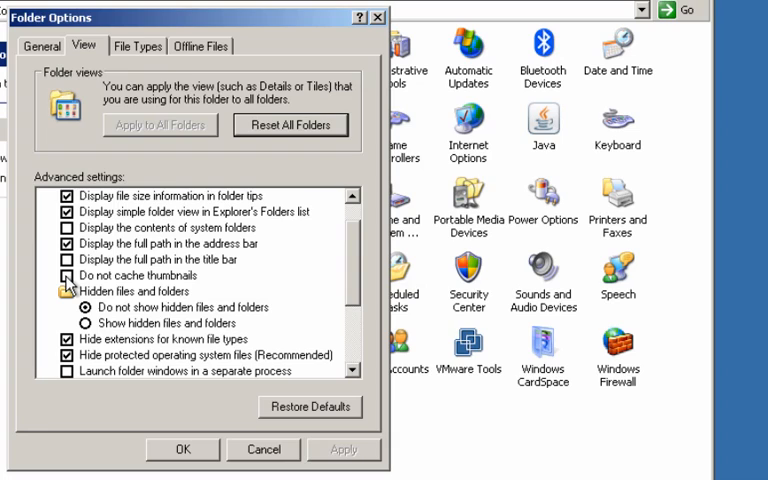
mouse_move(96, 317)
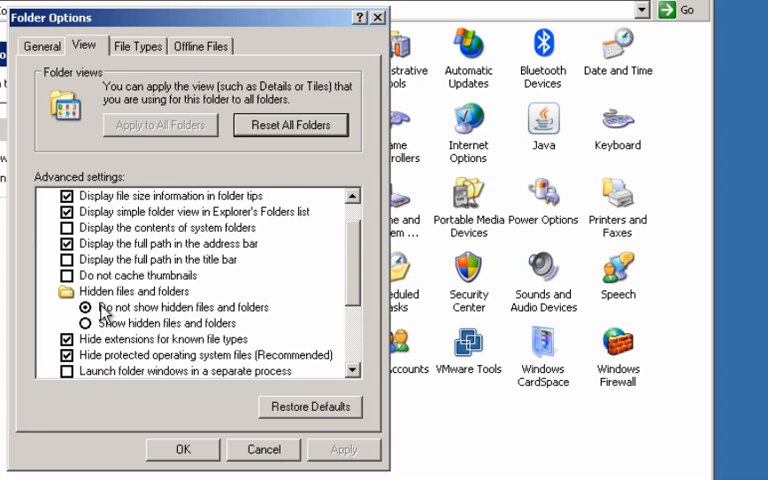
mouse_move(145, 338)
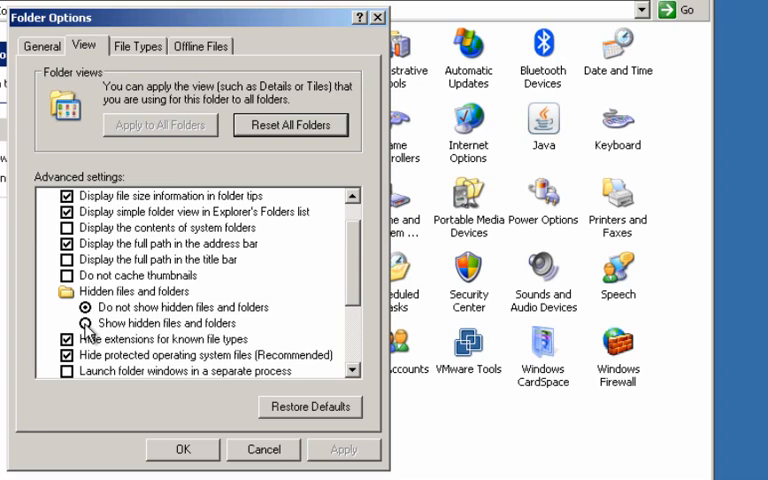
Step: Select Show hidden files, unhide known extensions and protected system files, accepting the warning
left_click(82, 323)
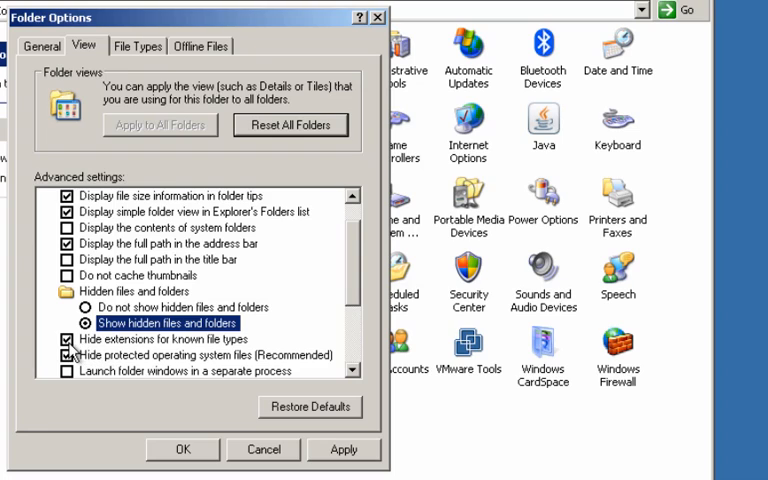
left_click(63, 339)
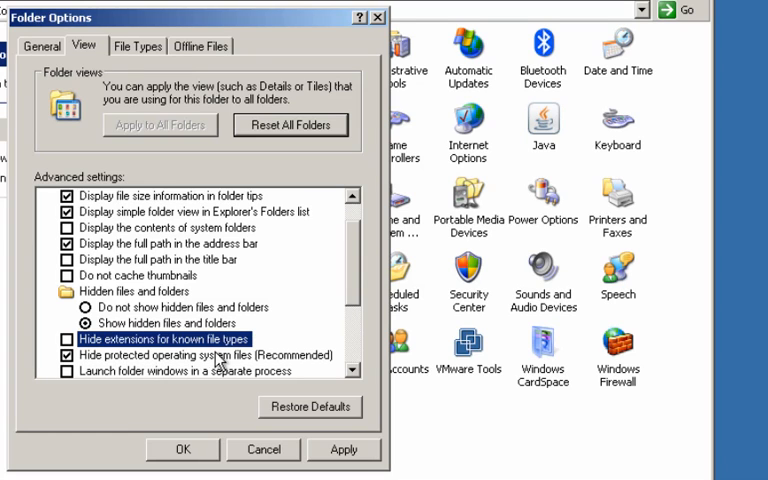
left_click(62, 355)
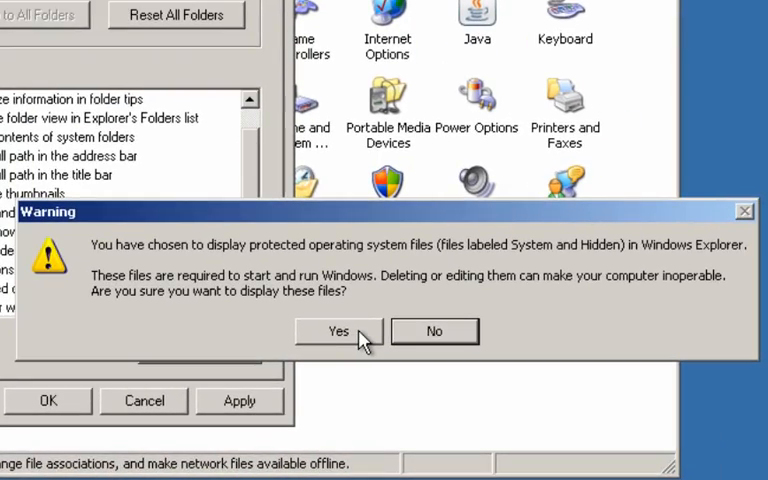
left_click(338, 331)
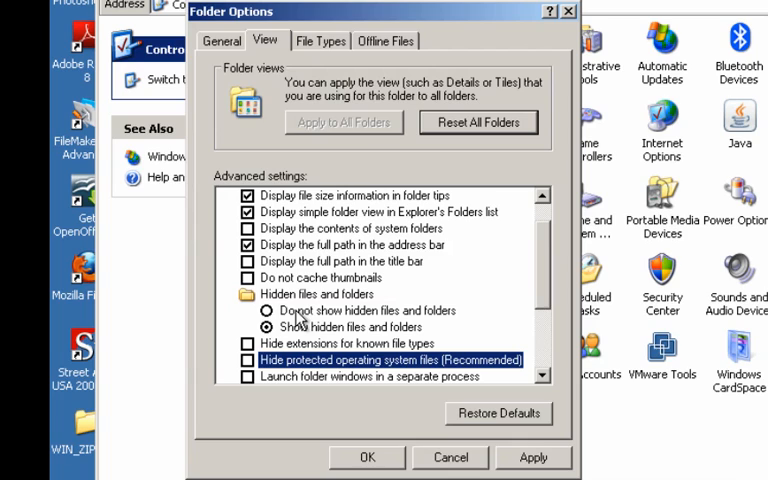
mouse_move(252, 320)
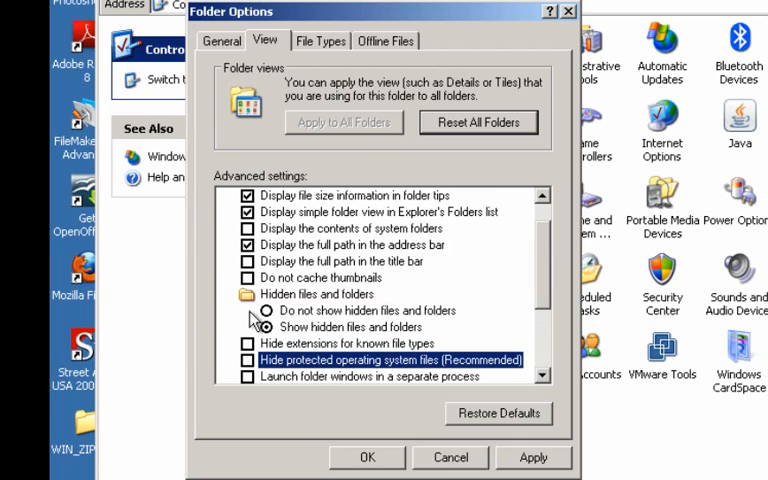
left_click(267, 327)
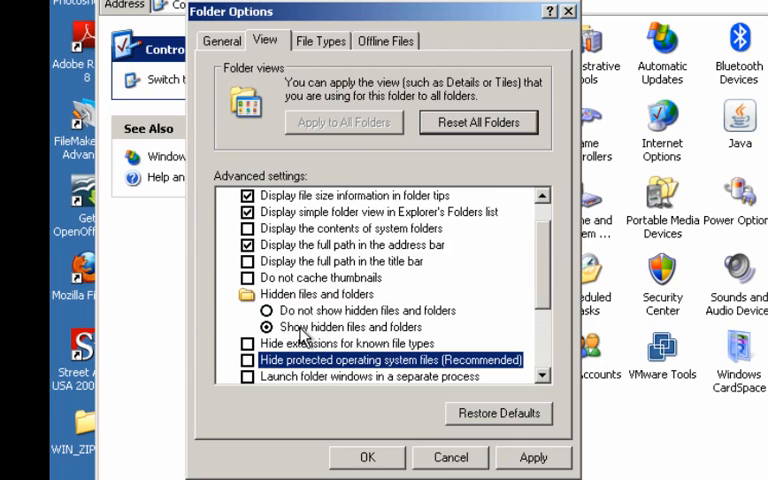
mouse_move(328, 330)
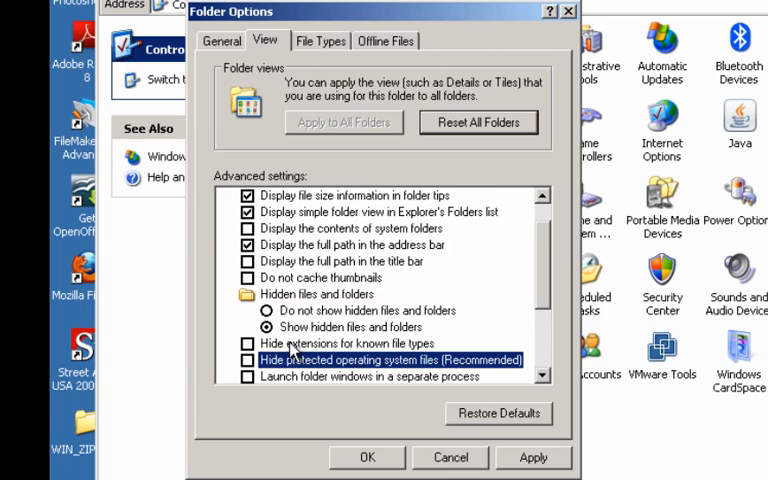
mouse_move(343, 348)
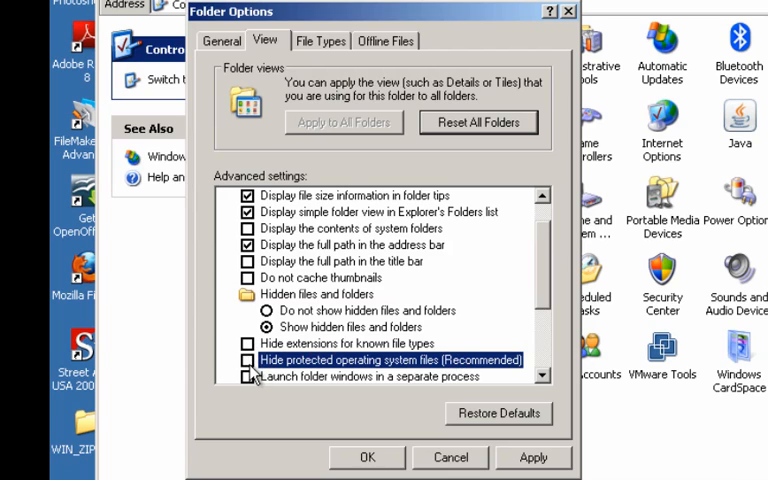
mouse_move(348, 330)
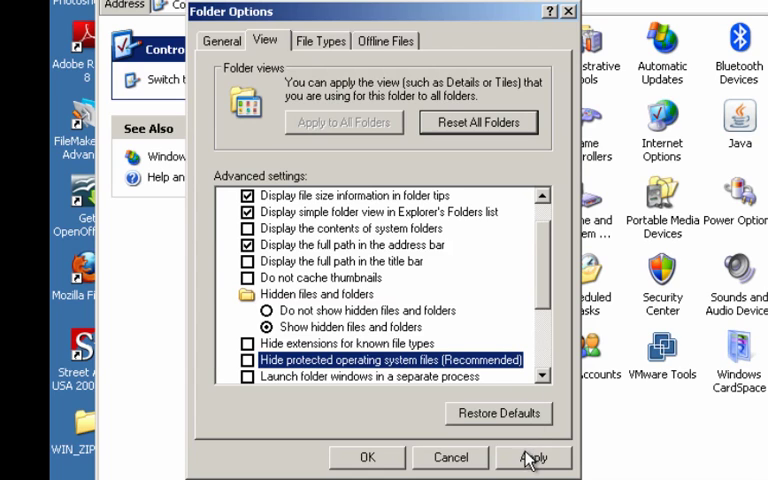
Step: Apply and close Folder Options, then show the Folders tree pane
left_click(535, 457)
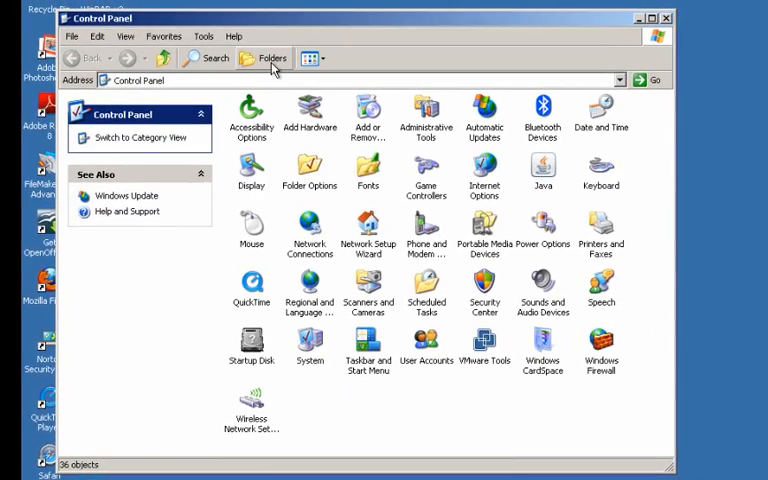
left_click(263, 57)
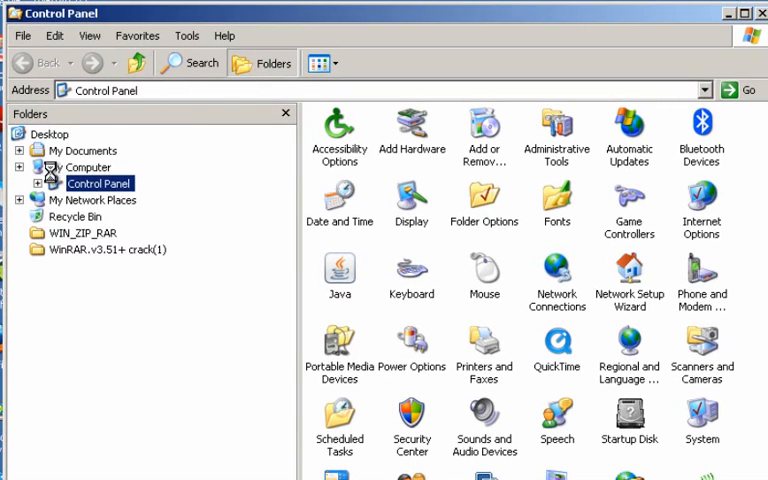
Step: Expand My Computer, Local Disk (C:) and Documents and Settings in the folder tree
left_click(24, 167)
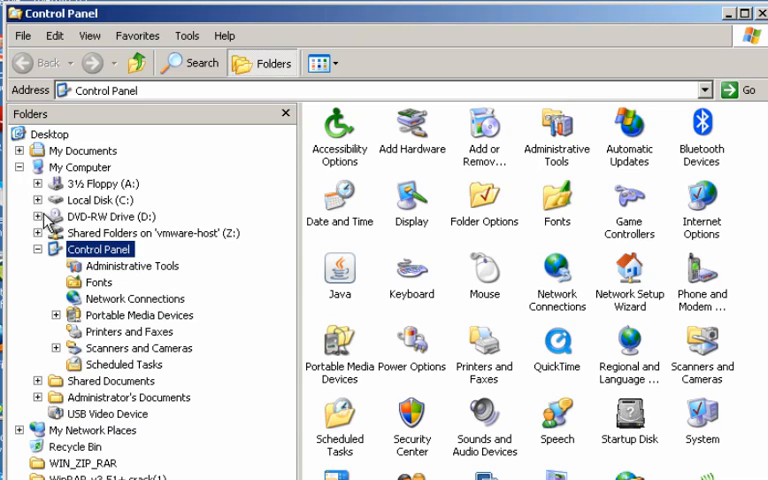
left_click(38, 200)
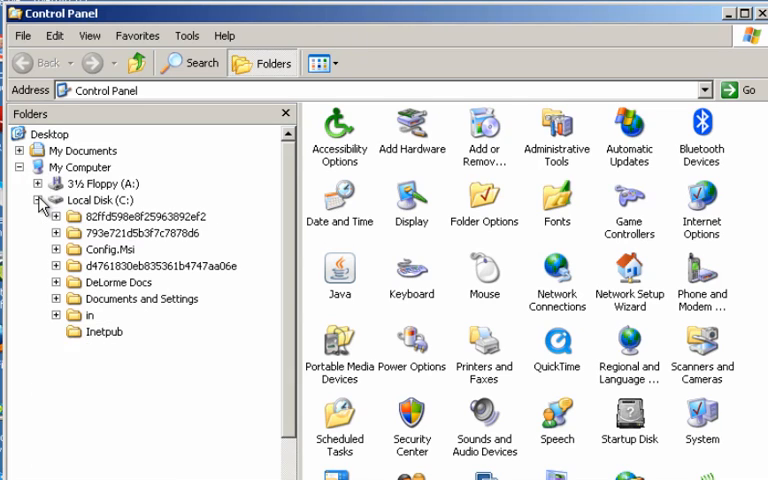
left_click(38, 204)
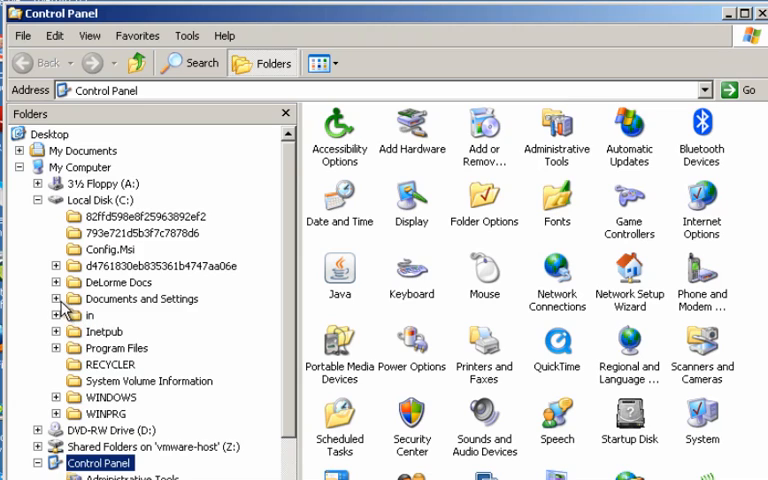
left_click(57, 298)
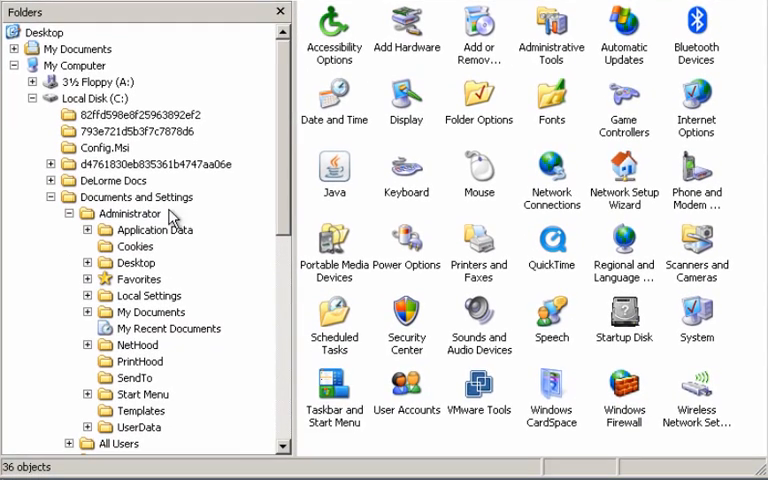
Step: Expand Local Settings and its Temp folder in the Folders pane
left_click(138, 279)
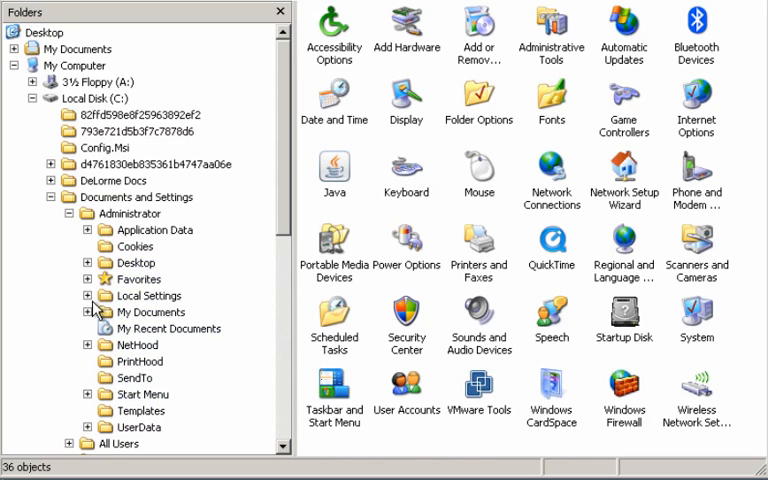
left_click(89, 296)
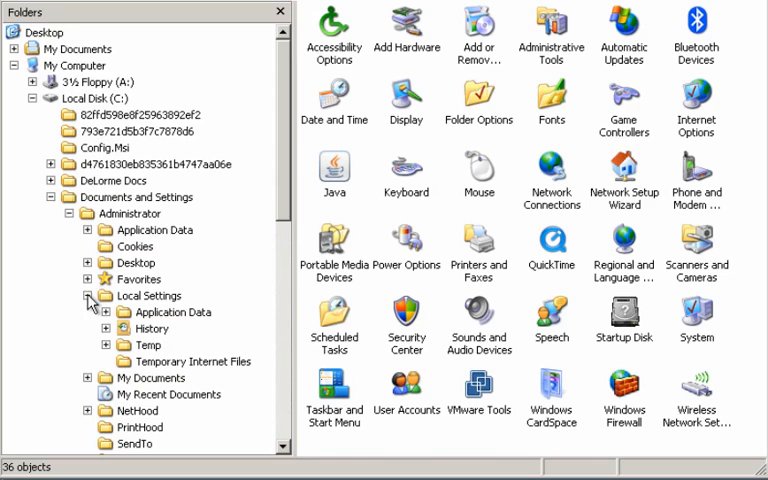
left_click(172, 312)
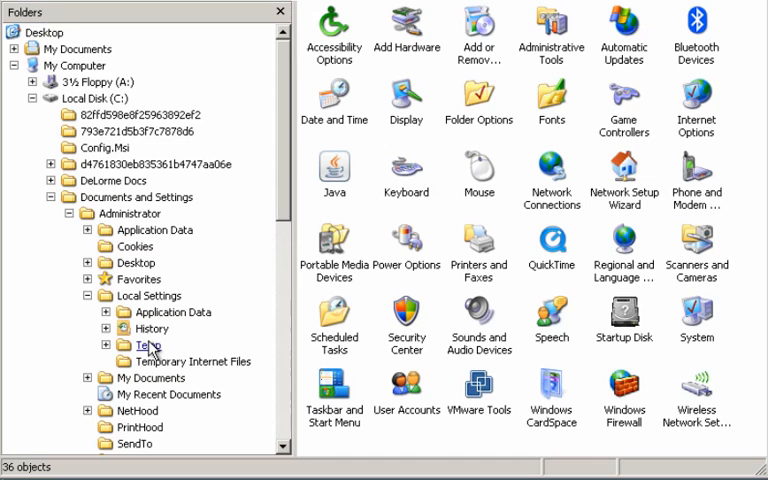
left_click(193, 362)
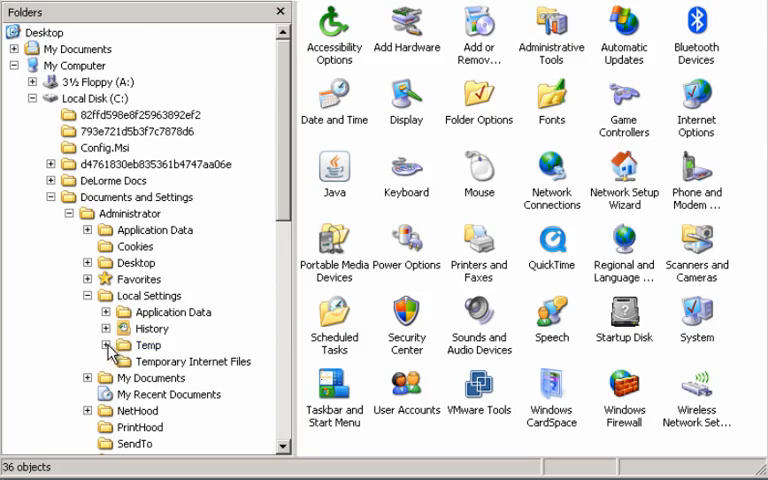
left_click(109, 345)
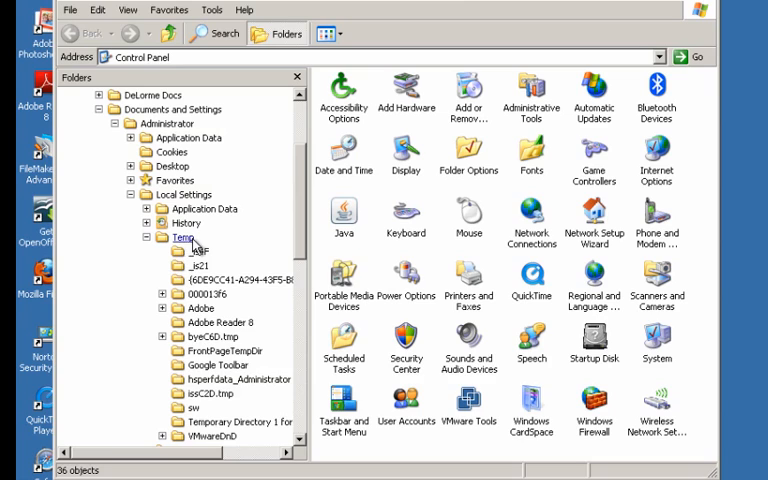
Step: Display Temp's 69 temporary files and folders in the right pane
left_click(235, 280)
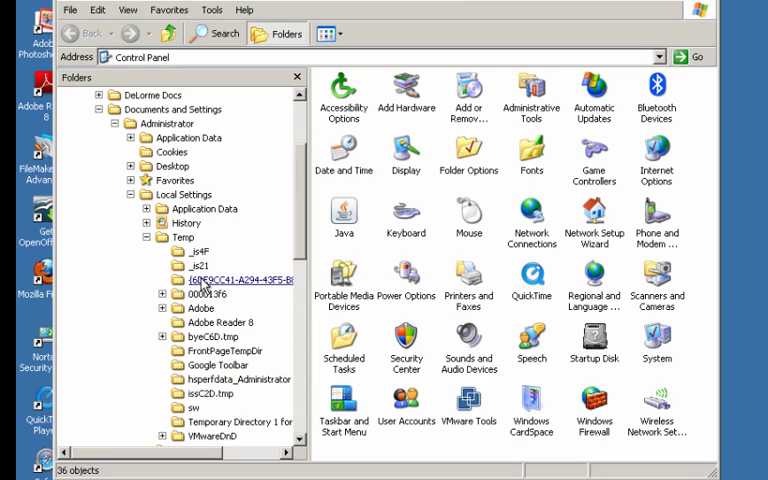
left_click(202, 265)
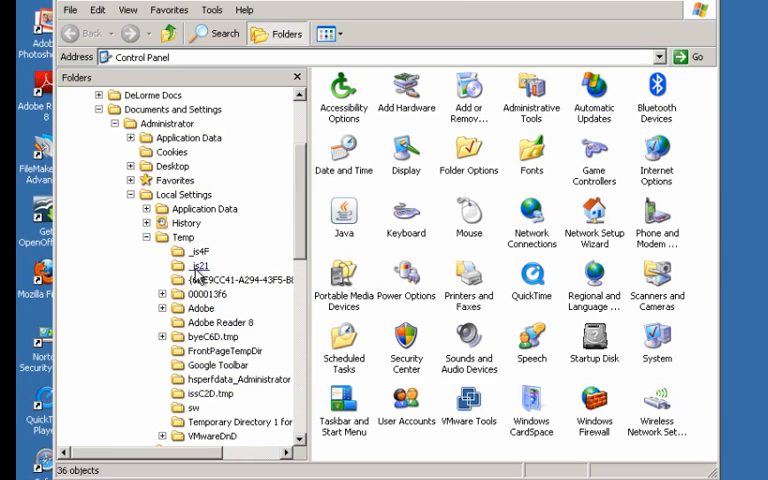
left_click(184, 237)
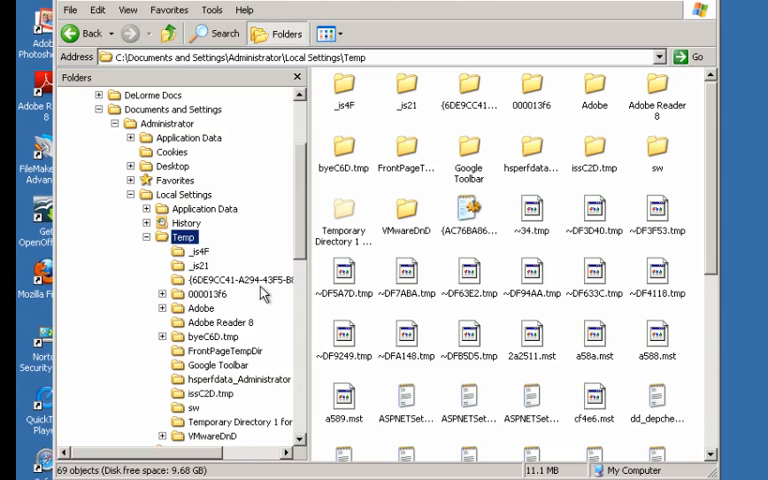
mouse_move(345, 217)
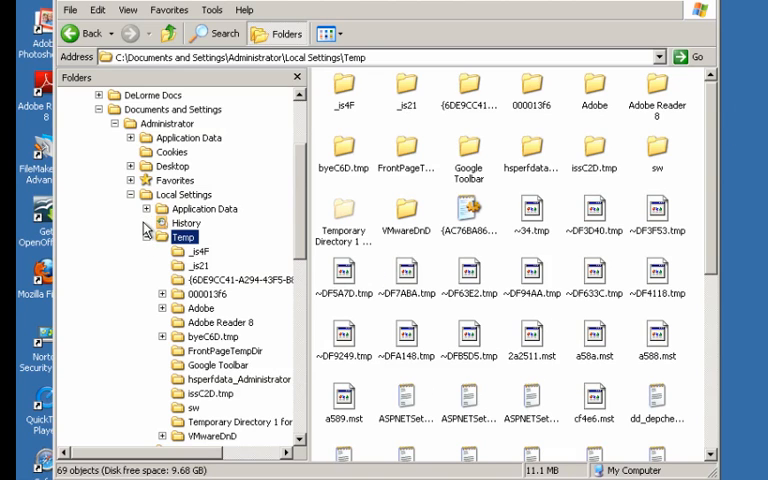
left_click(147, 222)
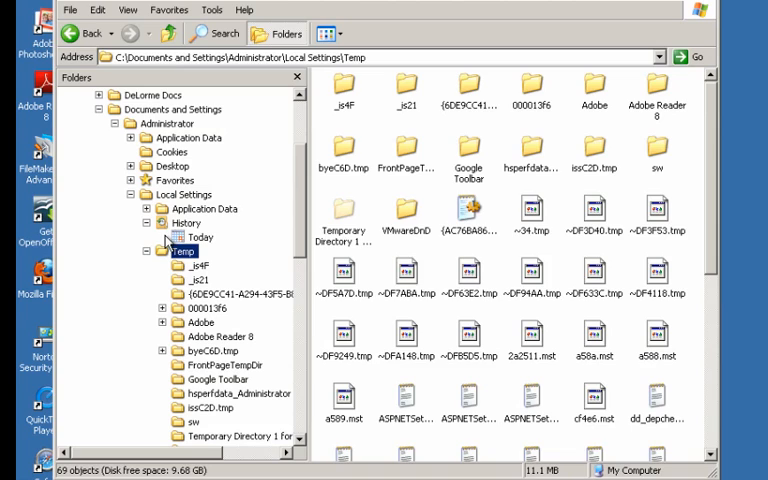
left_click(201, 237)
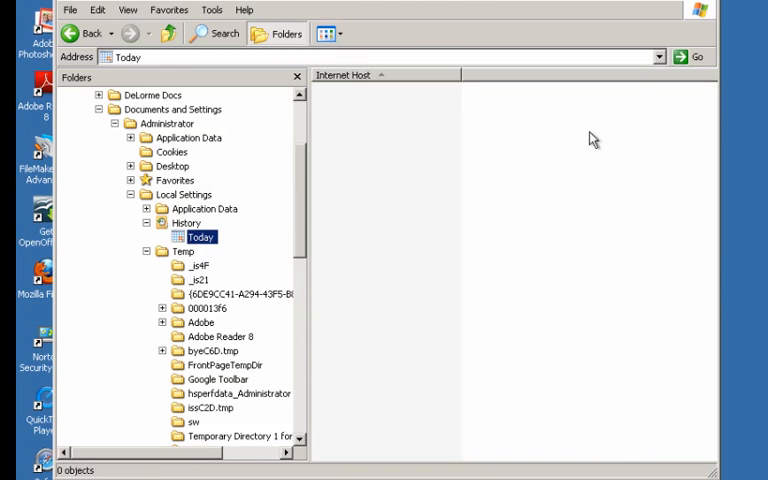
mouse_move(82, 230)
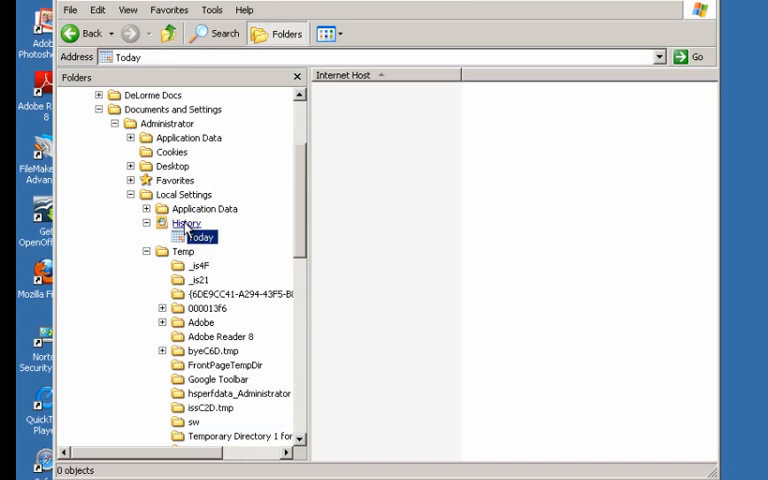
left_click(186, 222)
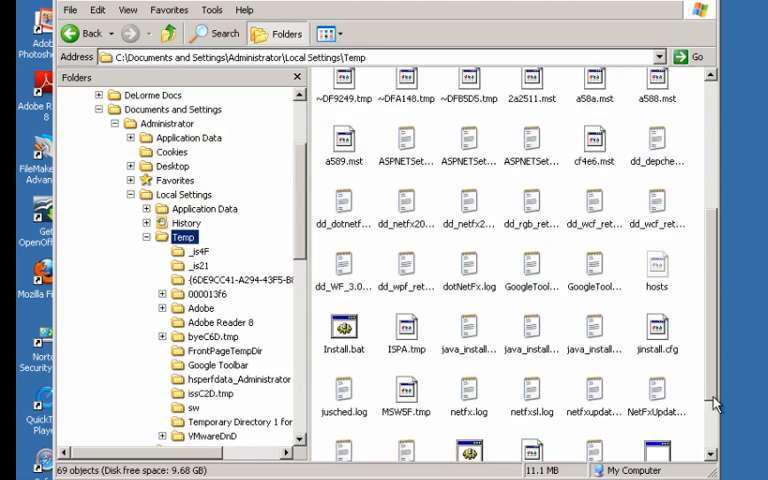
Step: Select the Temp folder's junk items and delete them via the right-click menu
scroll("down", 3)
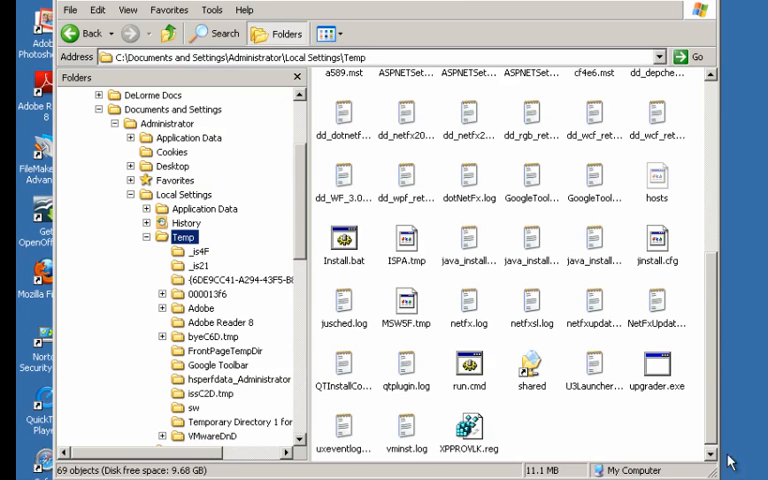
key("ctrl+a")
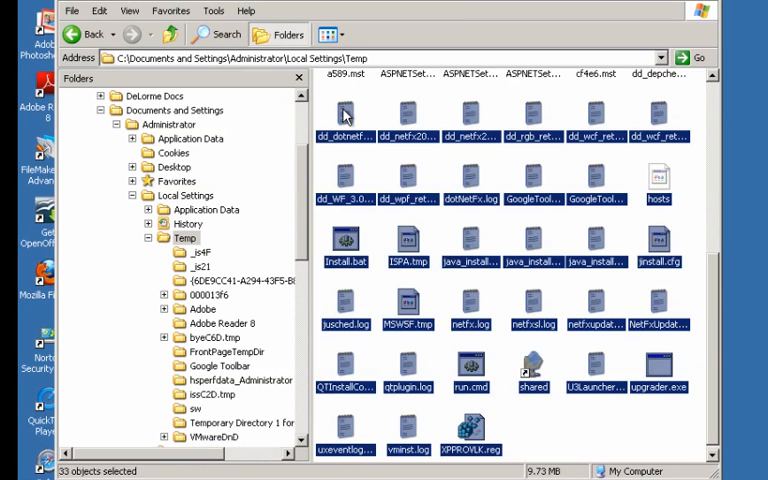
right_click(345, 118)
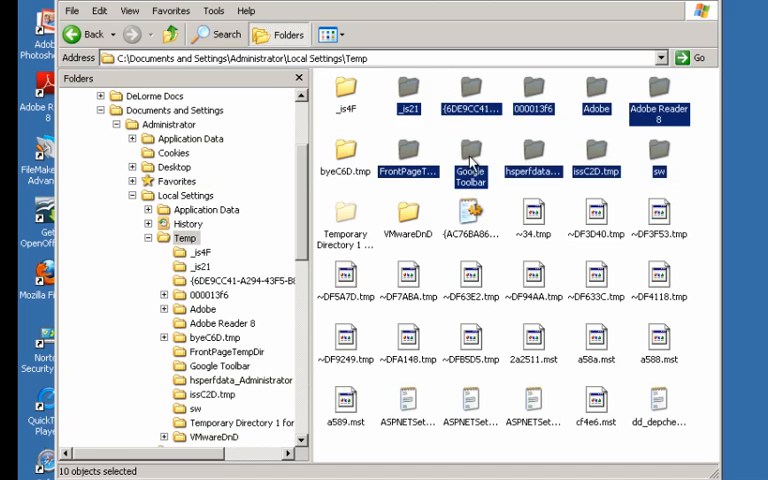
right_click(468, 177)
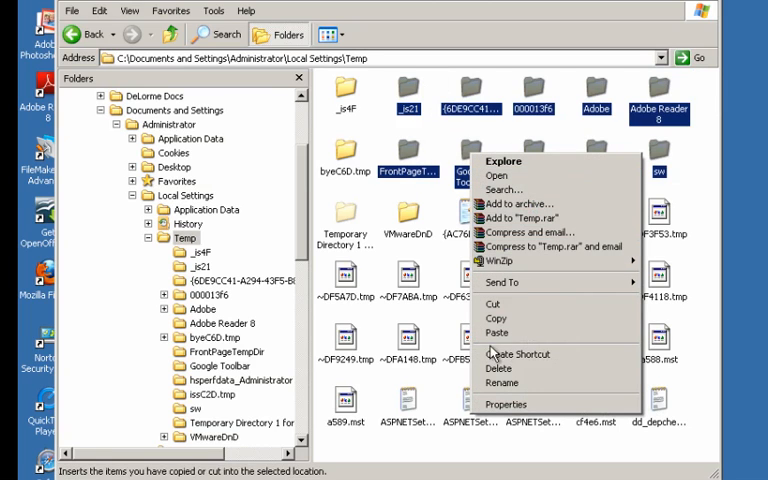
left_click(497, 368)
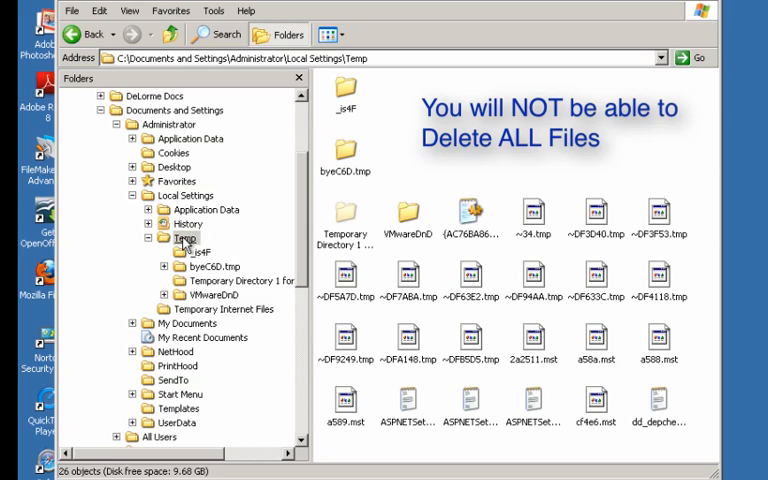
Step: Visit Temporary Internet Files, then close the Explorer window
left_click(224, 309)
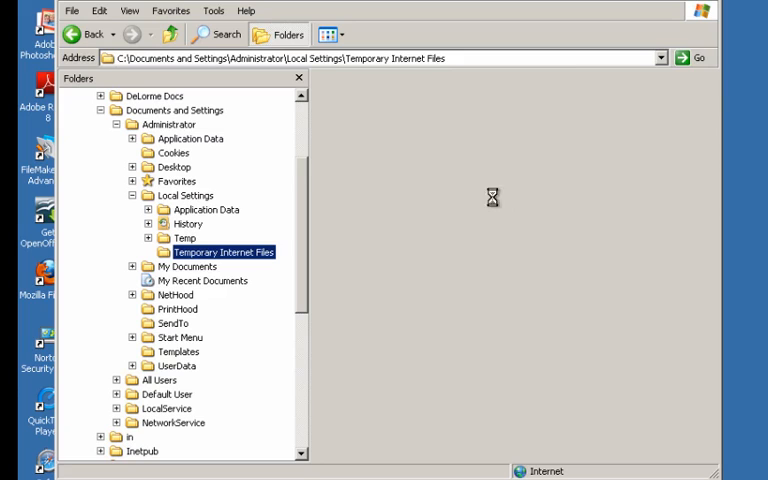
left_click(224, 252)
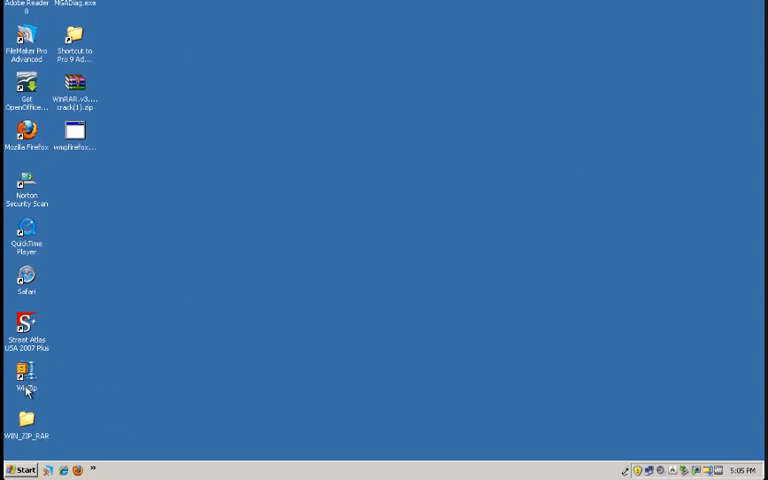
Step: Reopen Control Panel and bring up Internet Options' Delete Browsing History dialog
left_click(23, 469)
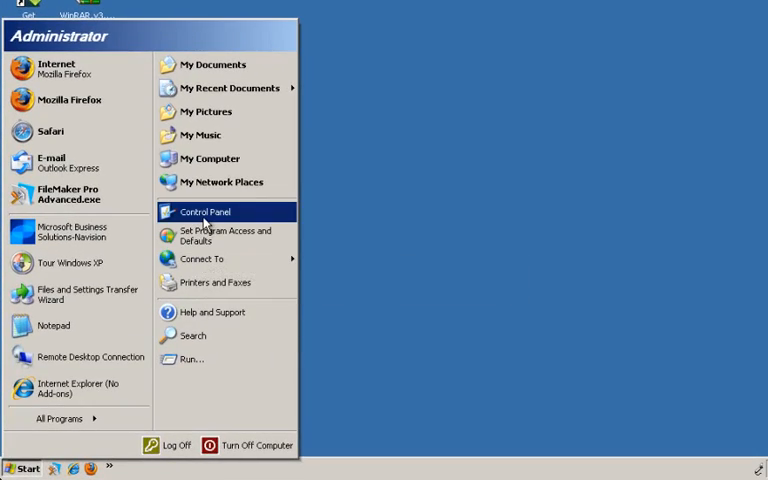
left_click(205, 211)
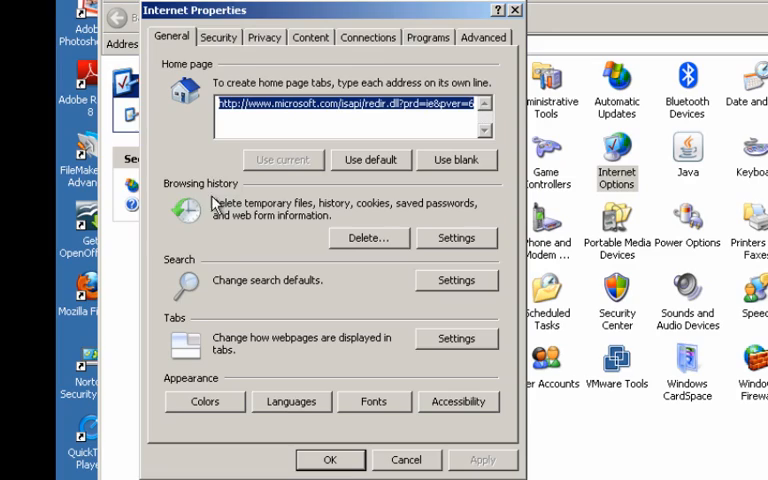
mouse_move(369, 238)
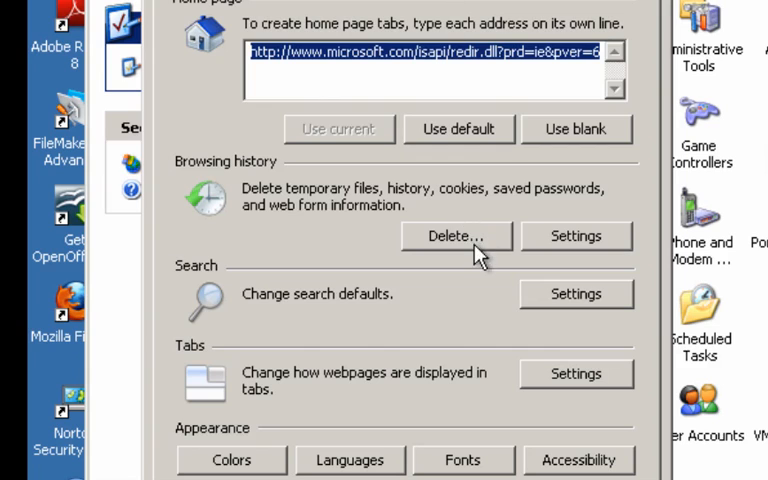
left_click(456, 235)
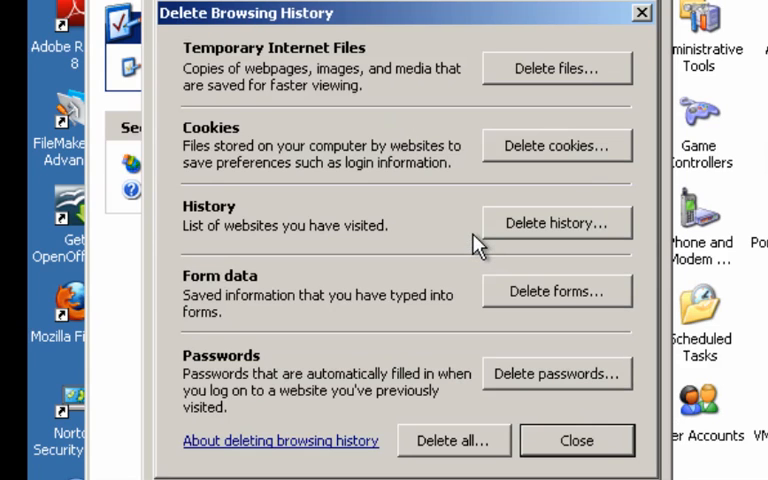
mouse_move(288, 170)
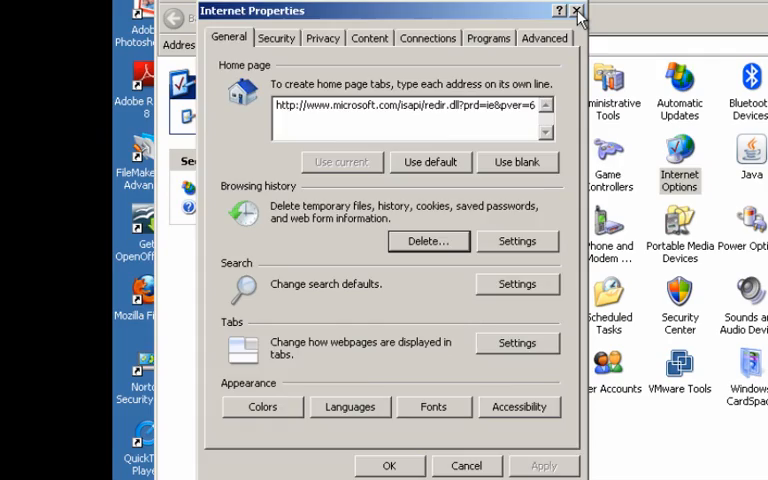
Step: Close Internet Properties, then confirm hidden files stay shown in Folder Options and accept
left_click(574, 10)
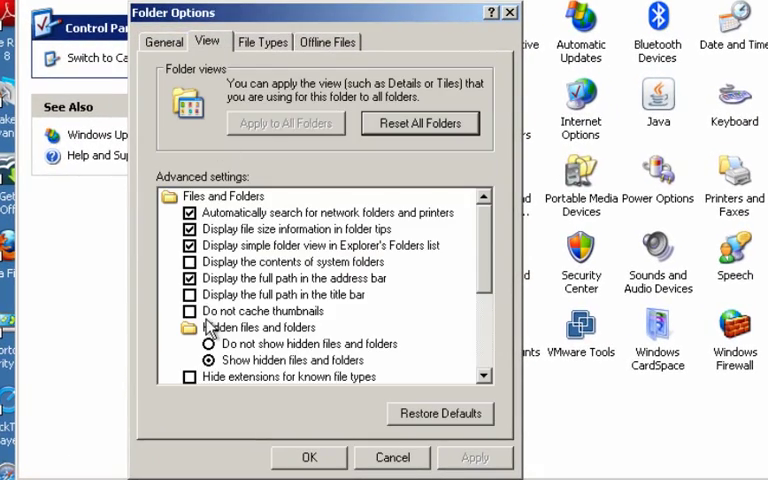
mouse_move(270, 365)
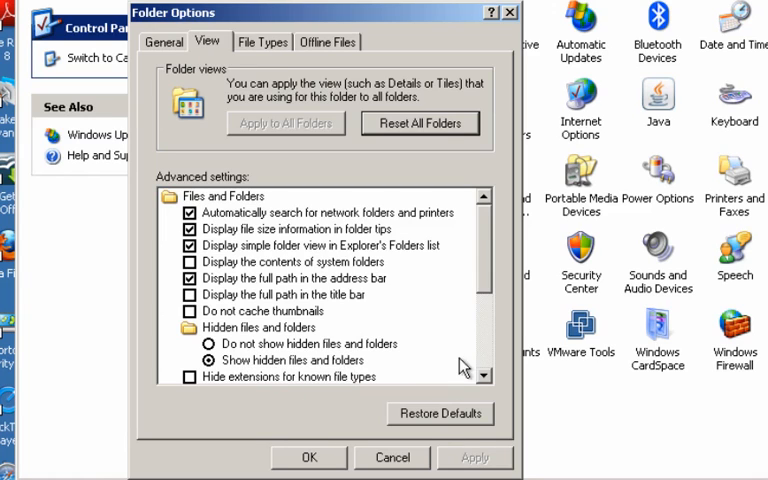
scroll("down", 3)
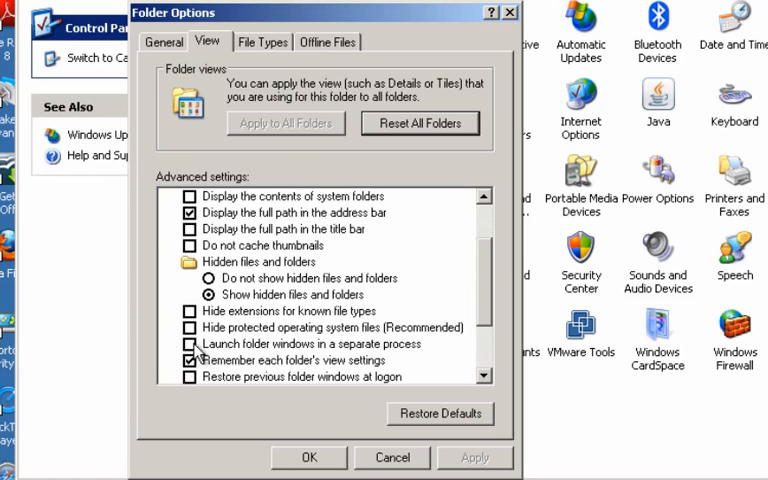
mouse_move(295, 343)
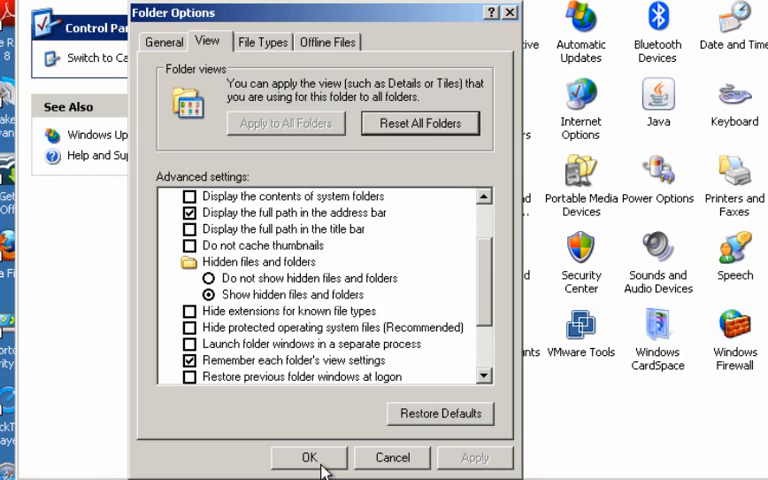
left_click(309, 457)
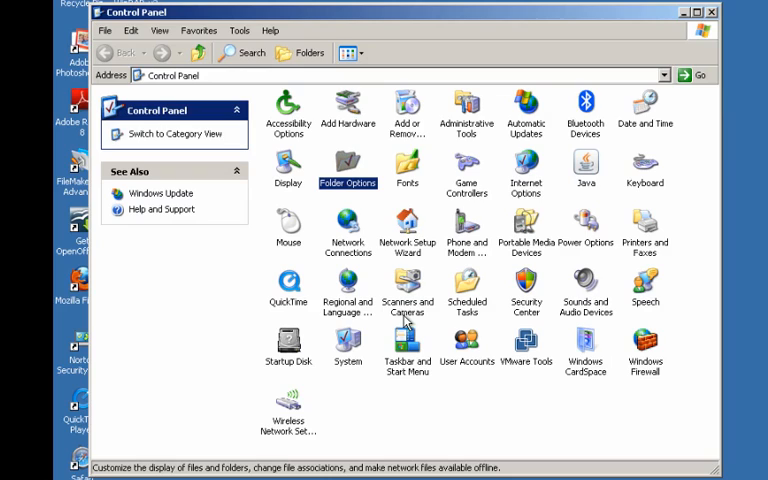
mouse_move(454, 362)
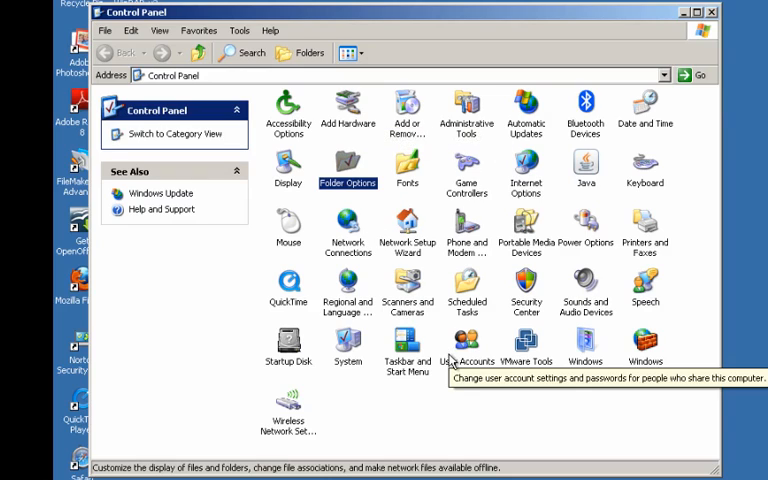
mouse_move(324, 59)
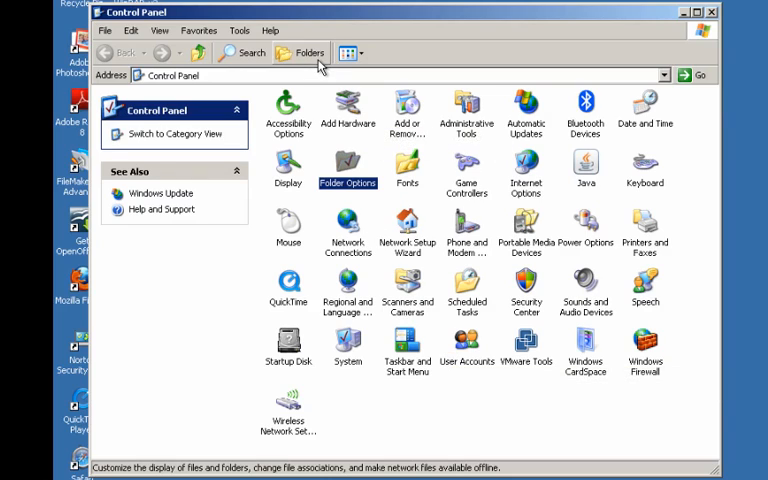
Step: Browse the folder tree to Administrator's Local Settings folder, then close Explorer
left_click(300, 52)
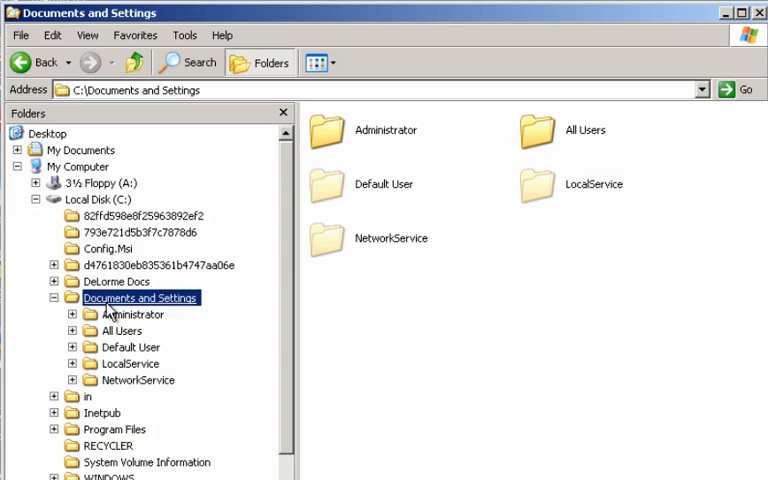
left_click(132, 314)
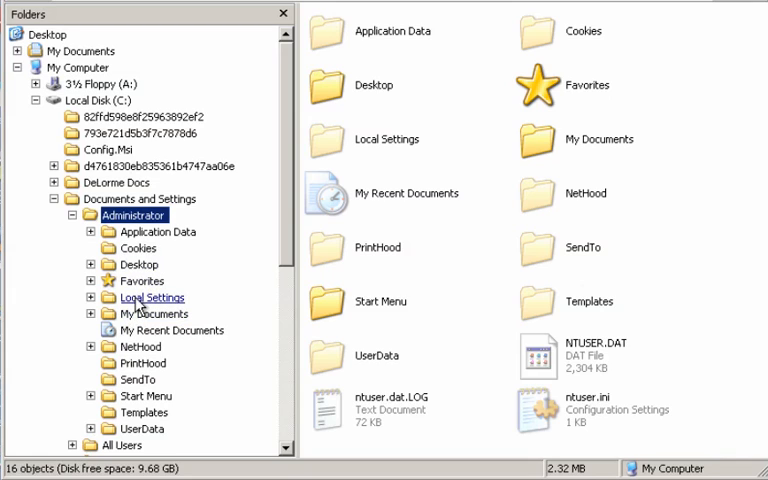
left_click(150, 297)
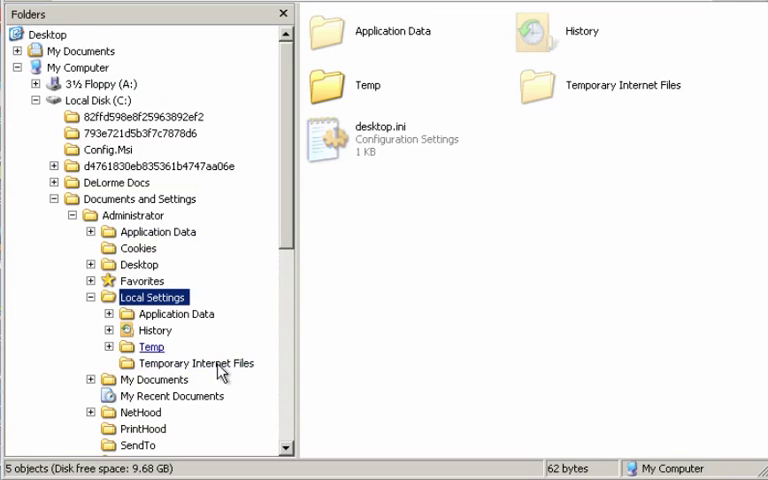
left_click(285, 15)
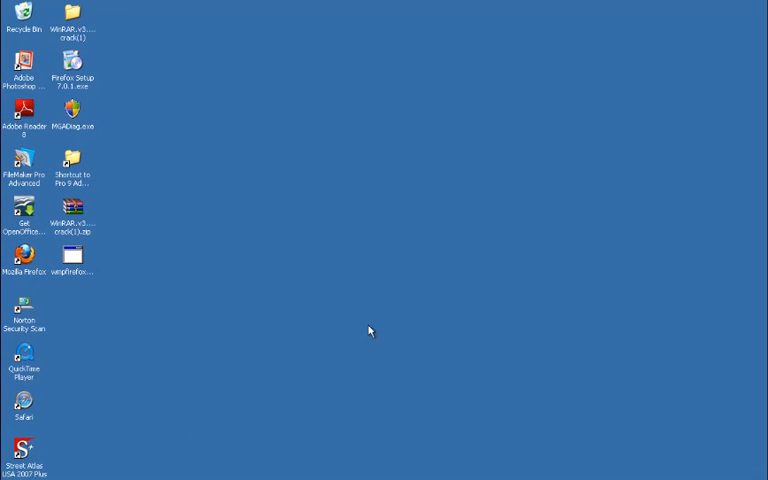
mouse_move(487, 322)
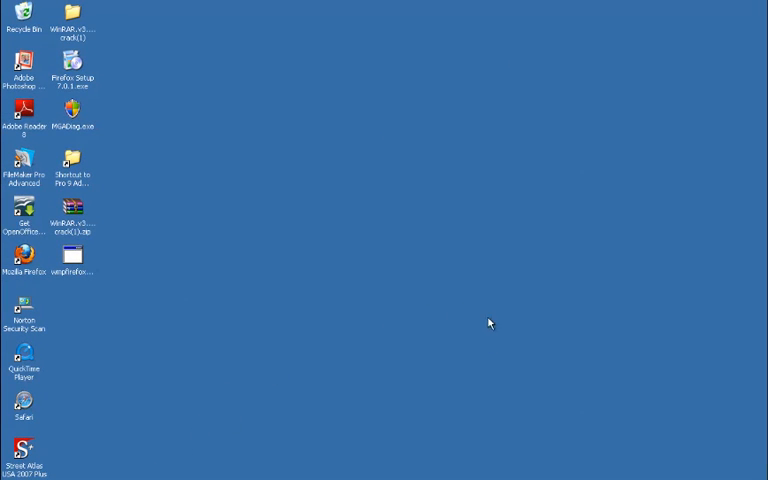